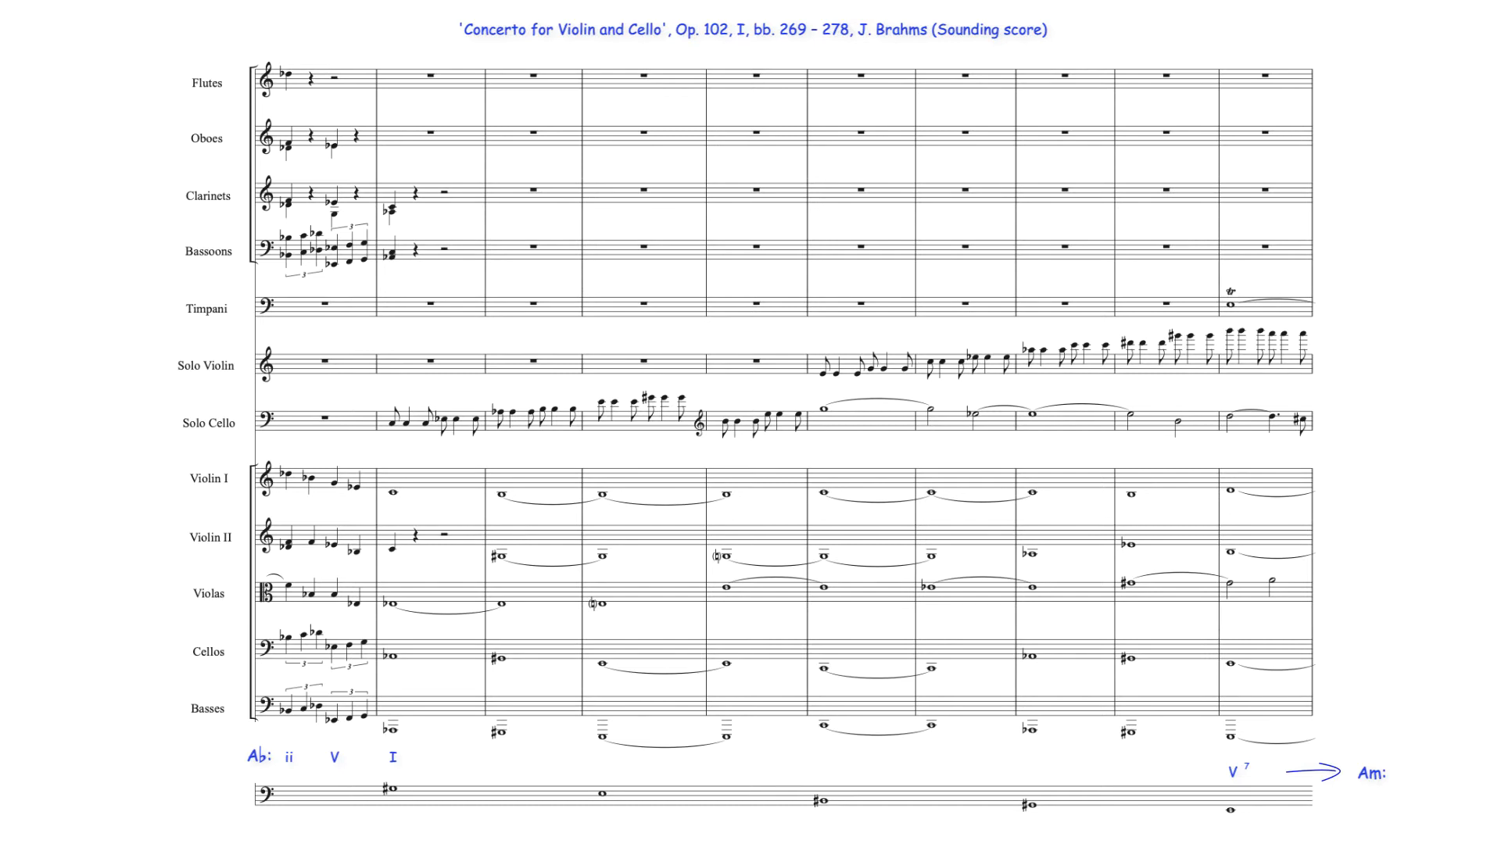
- Draw a freehand pen circle around the V7 chord label before the arrow to Am
drag(1210, 752, 1263, 790)
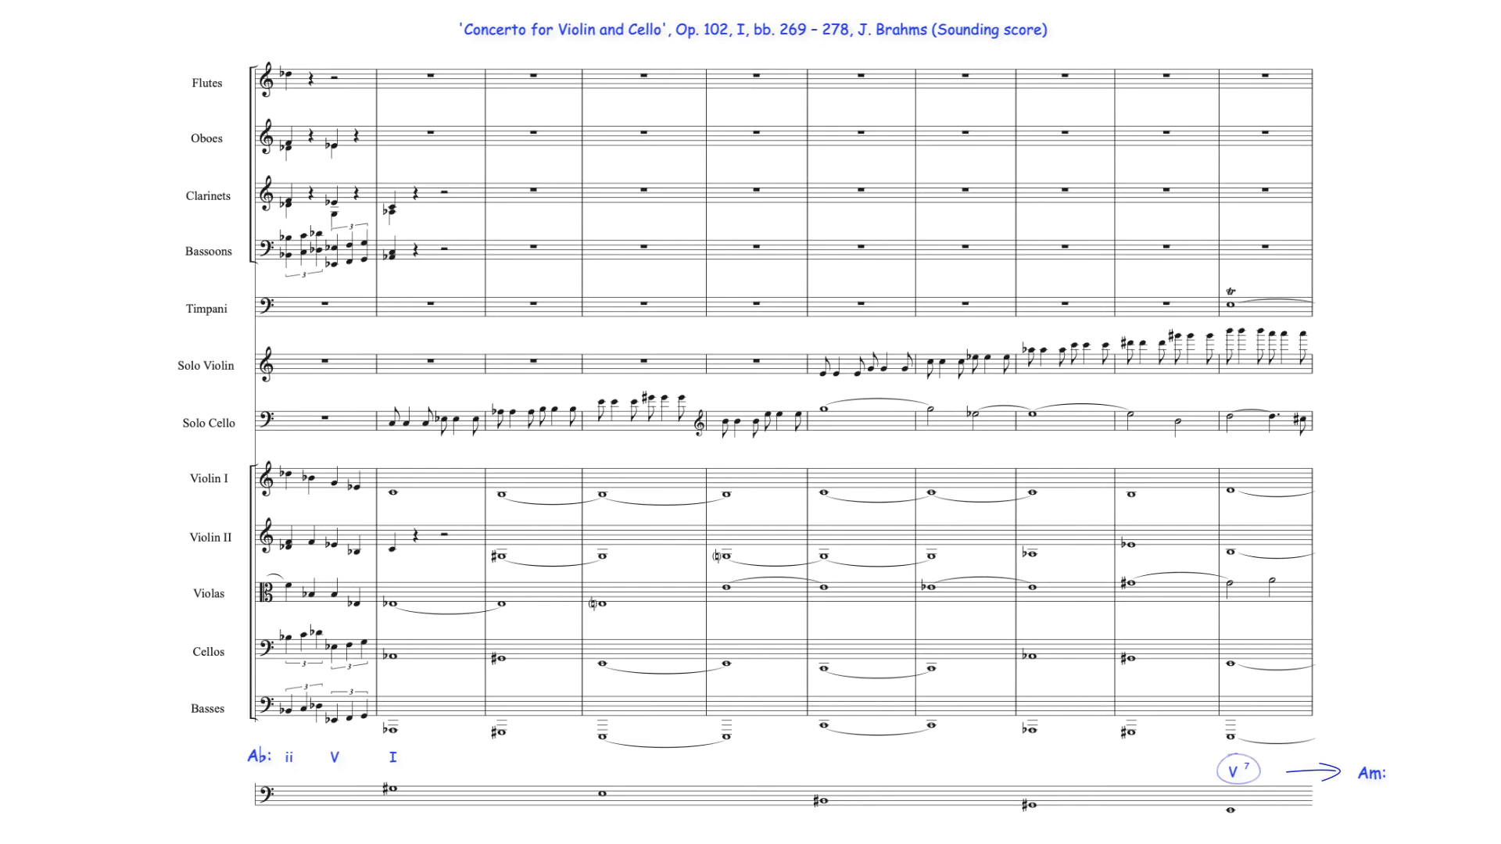